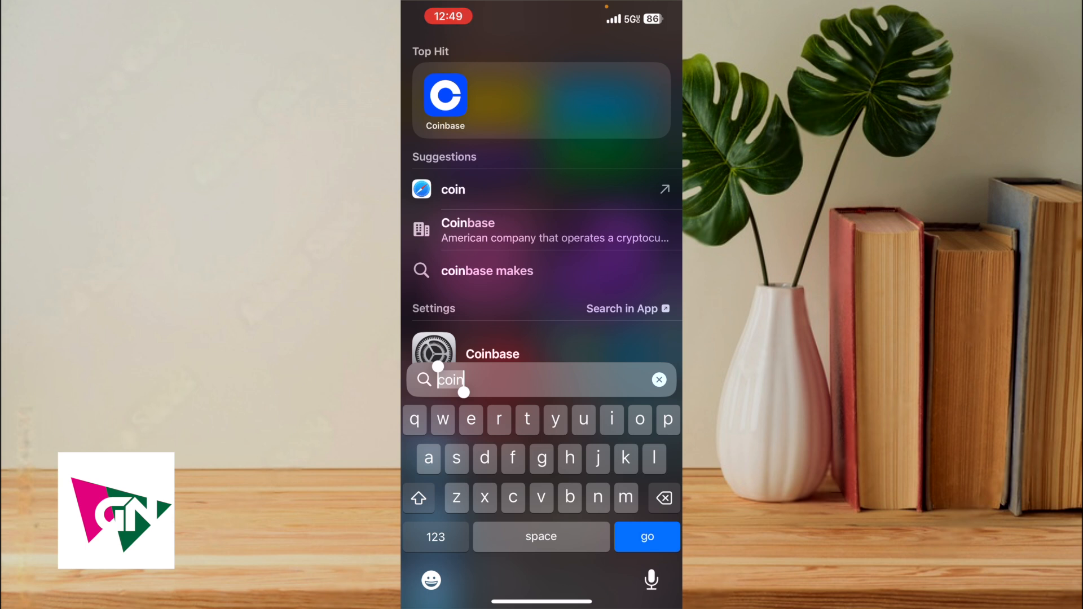
Launch Coinbase from the Spotlight Top Hit for "coin"
left_click(444, 101)
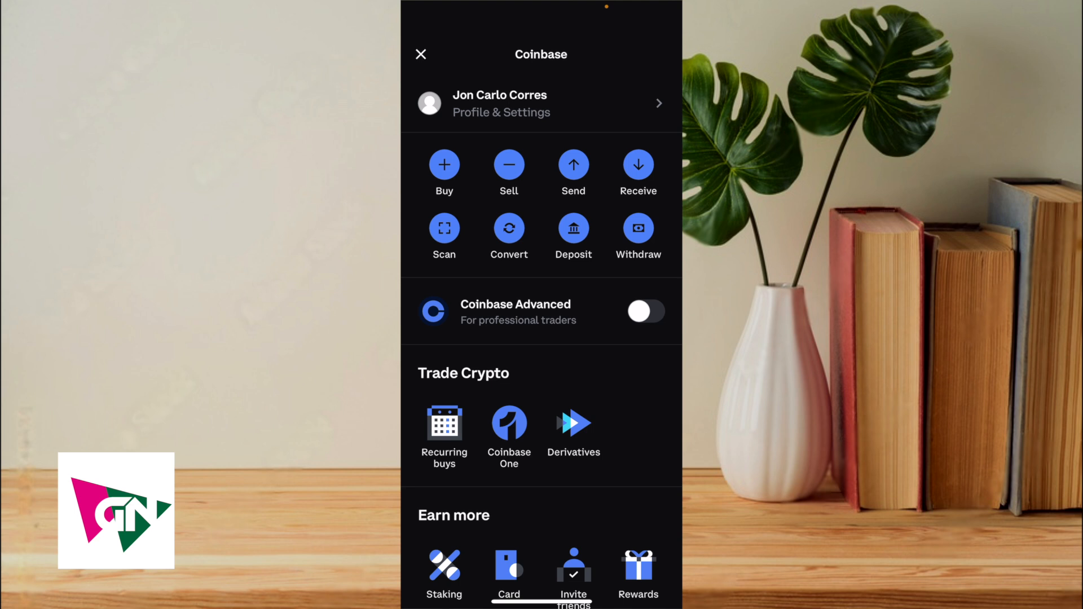
Show the Scan QR code camera for connecting a web3 wallet, then dismiss it back to Explore
left_click(445, 228)
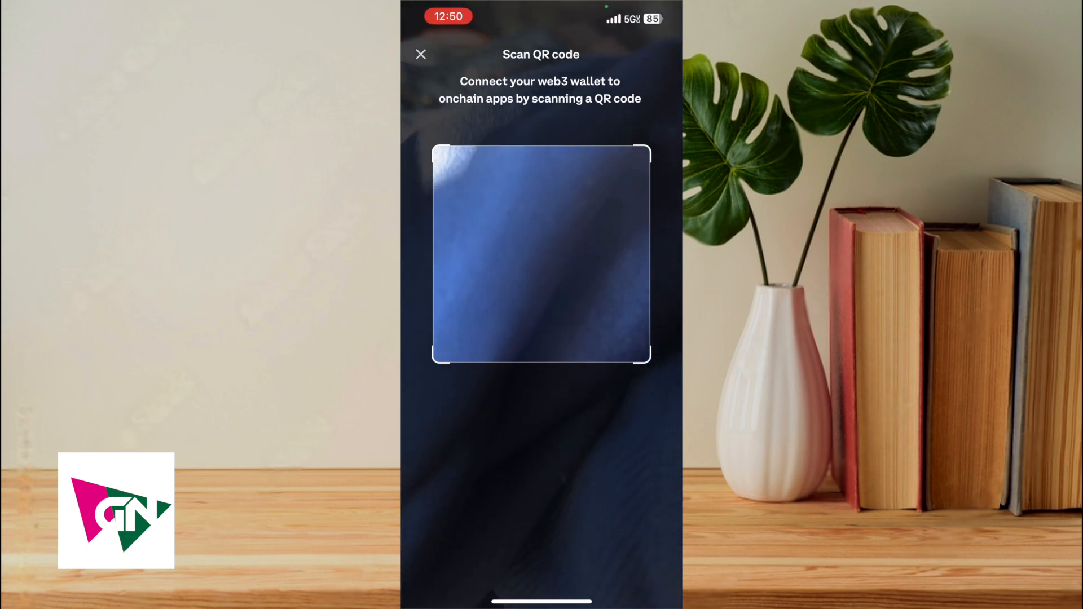
left_click(421, 54)
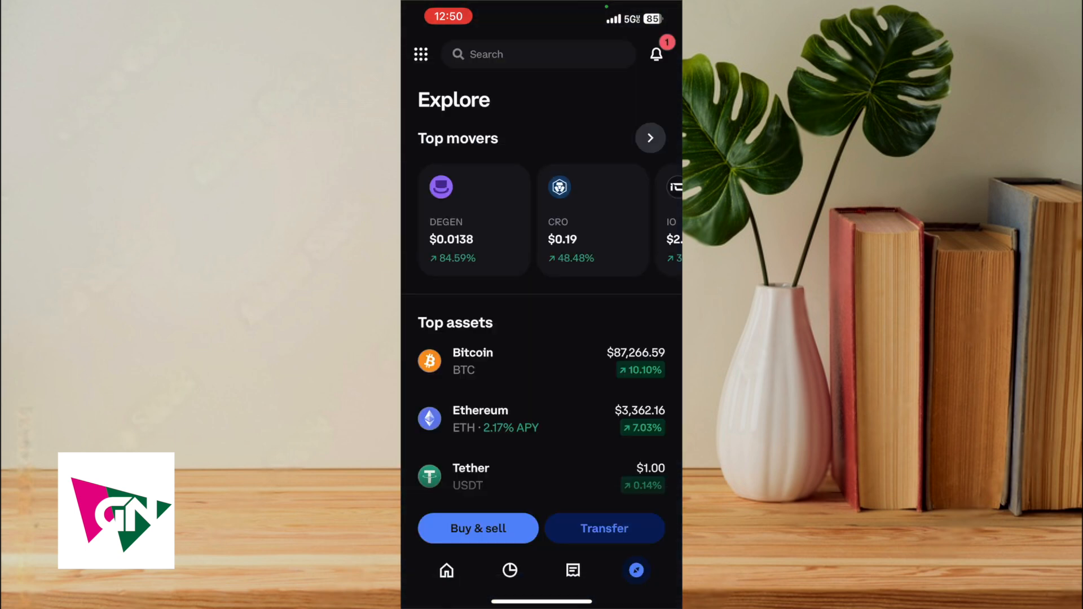